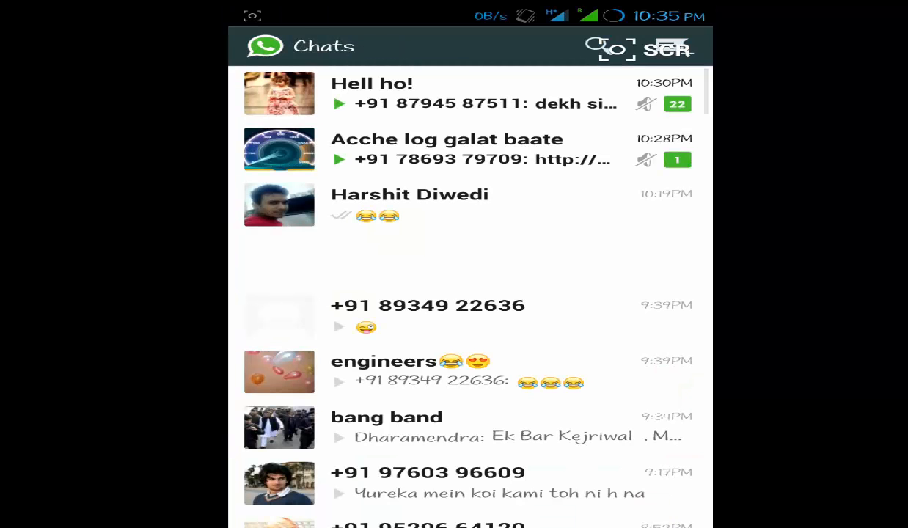
pyautogui.click(666, 46)
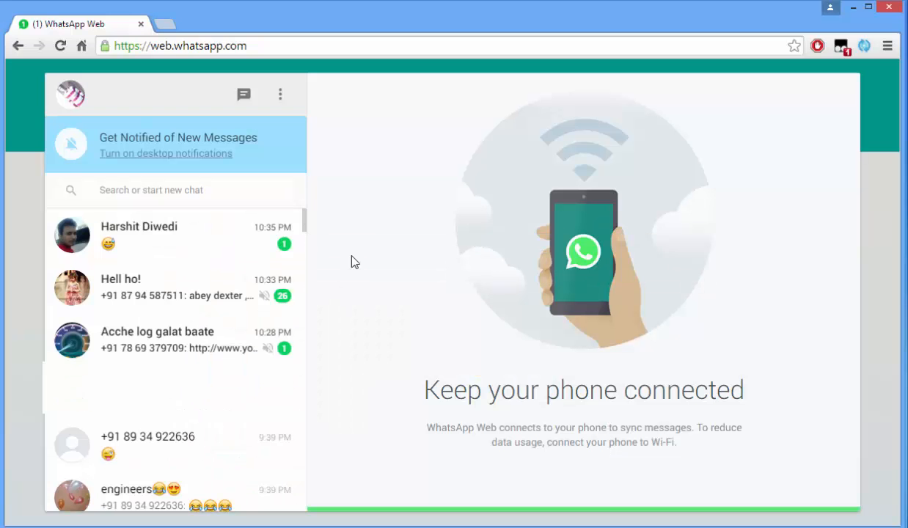
pyautogui.moveTo(308, 250)
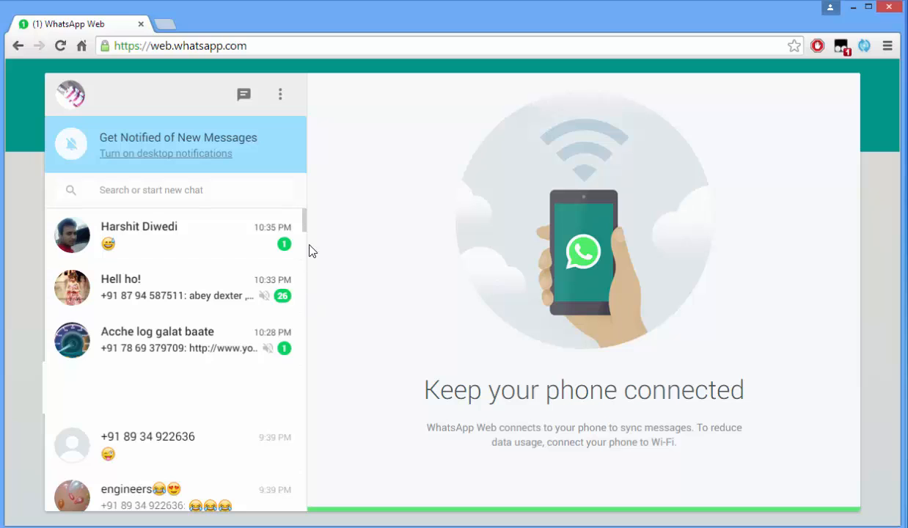
pyautogui.moveTo(327, 233)
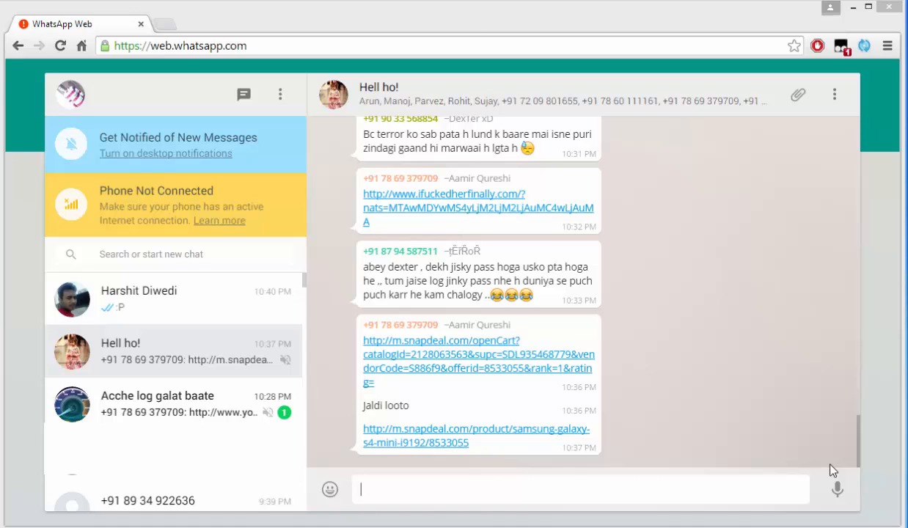
pyautogui.click(138, 299)
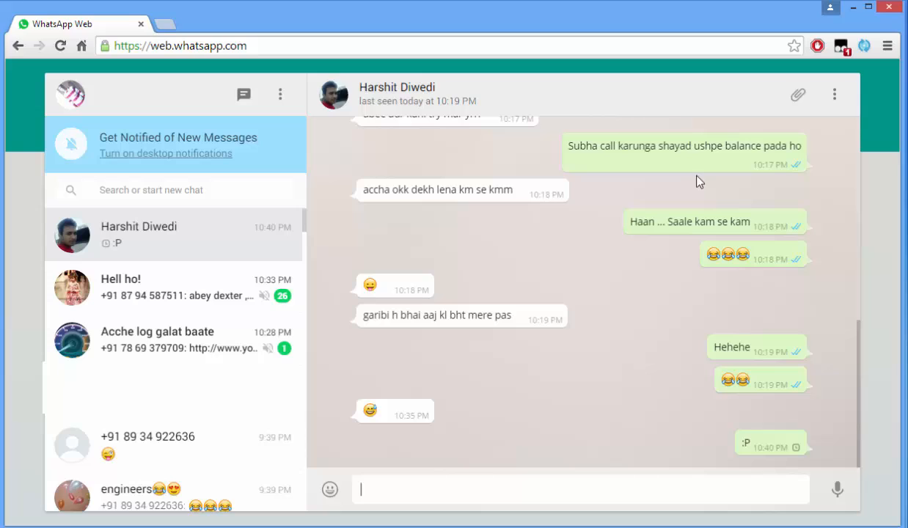